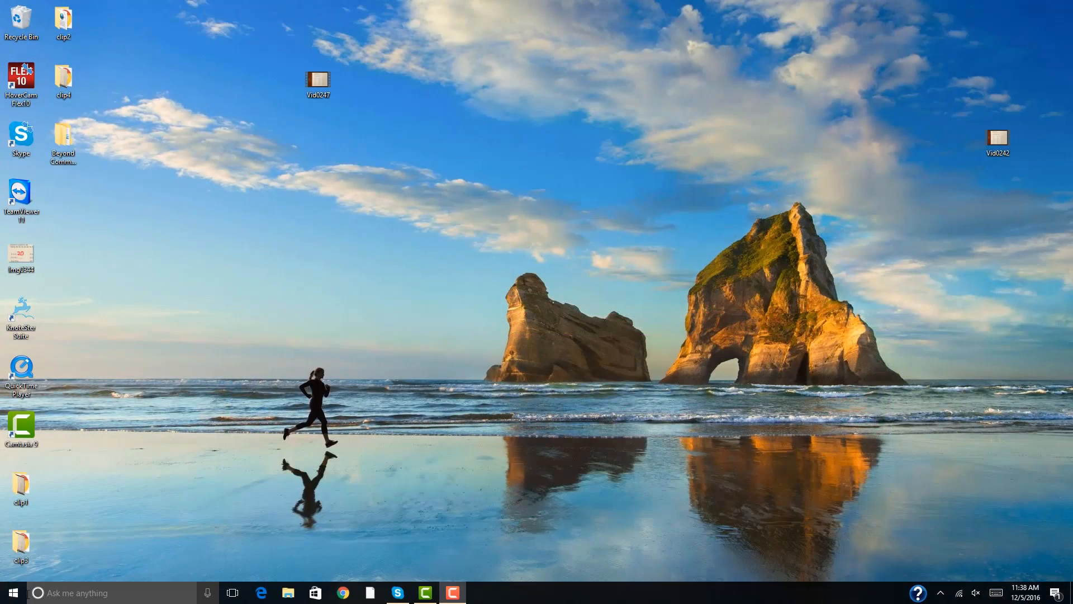
Step: Open the Windows 10 Start menu
left_click(13, 591)
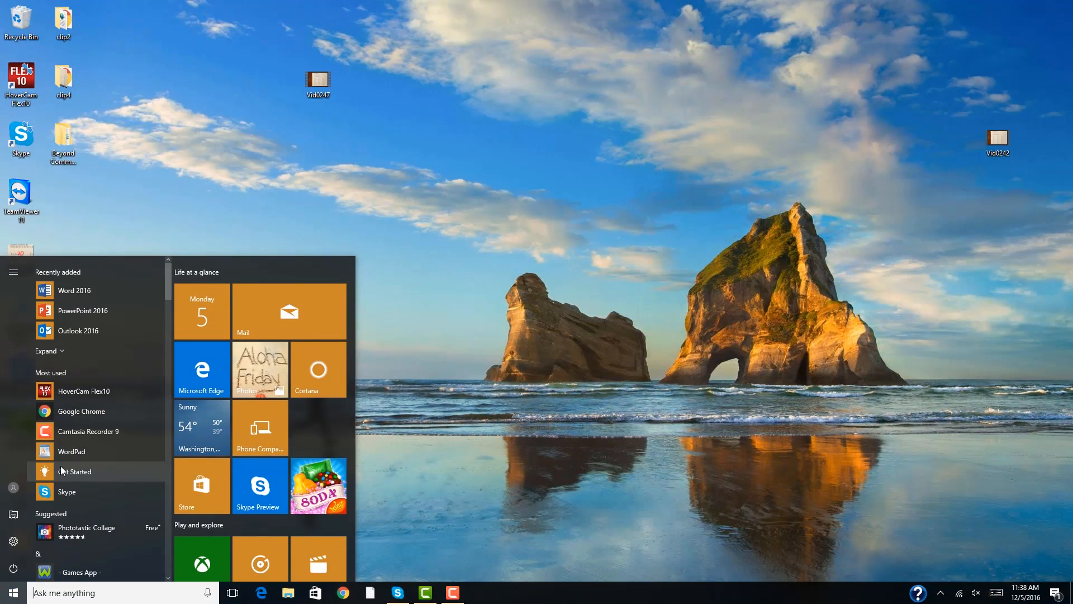
mouse_move(84, 392)
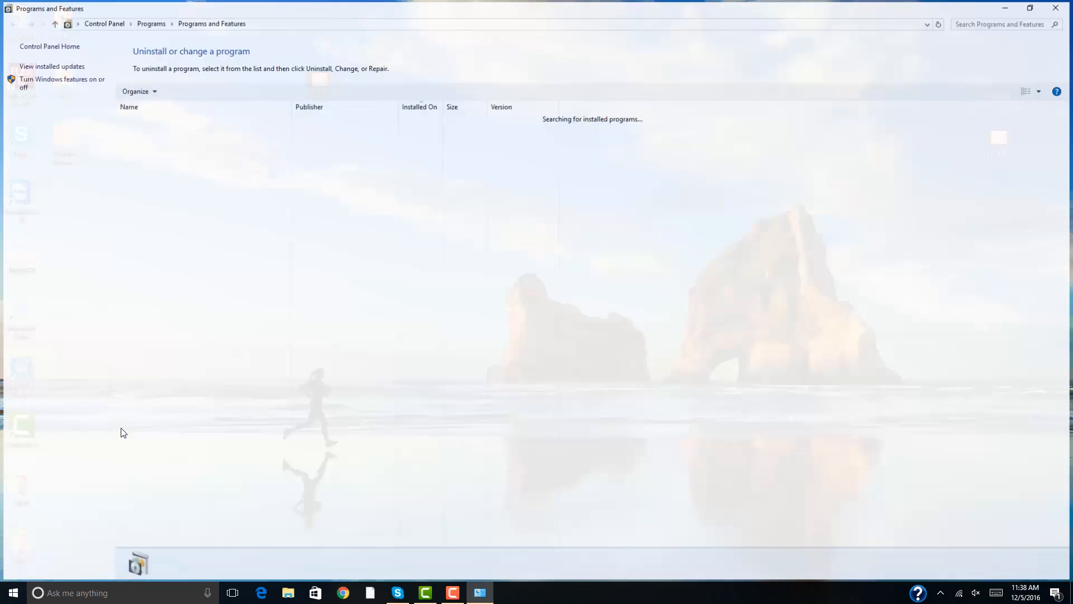
Step: Uninstall HoverCam Flex10_v3.5.120_x32 from Programs and Features
left_click(148, 117)
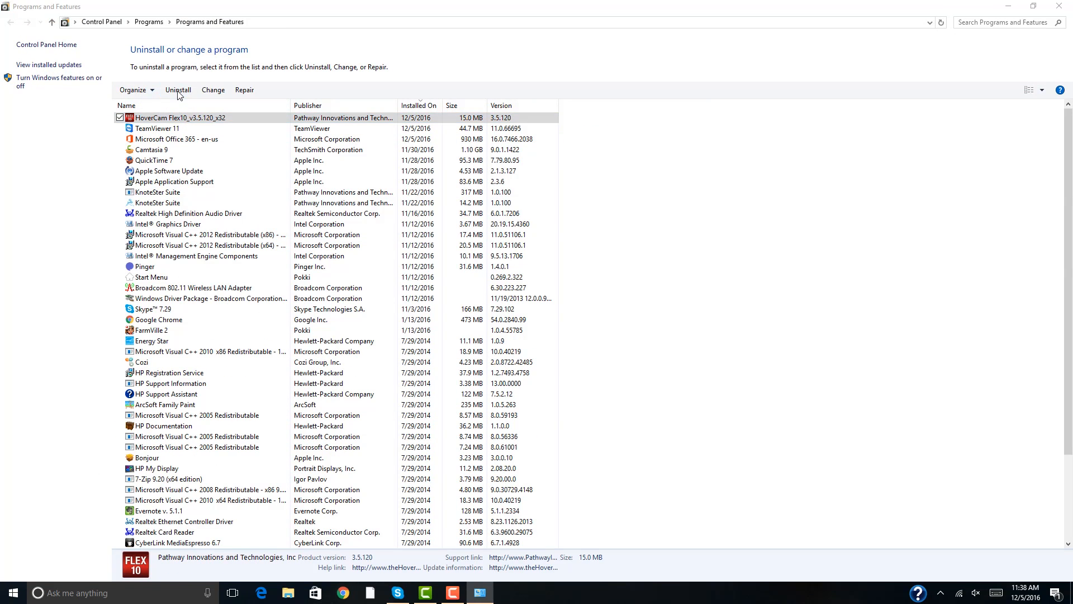
left_click(178, 90)
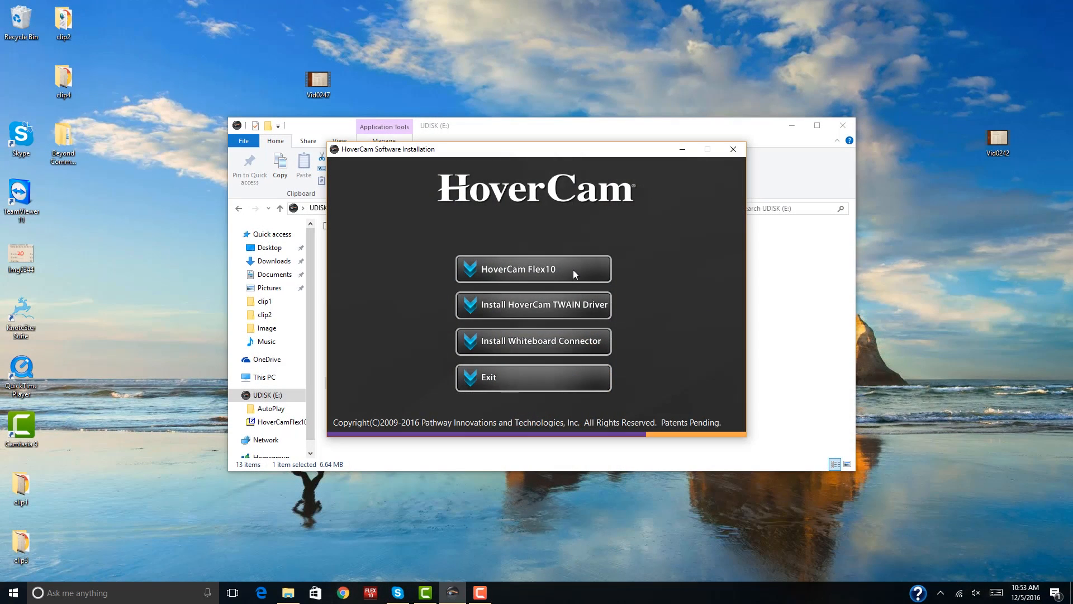
Step: Install HoverCam Flex10 v3.5.120 from the USB drive with typical settings
left_click(533, 268)
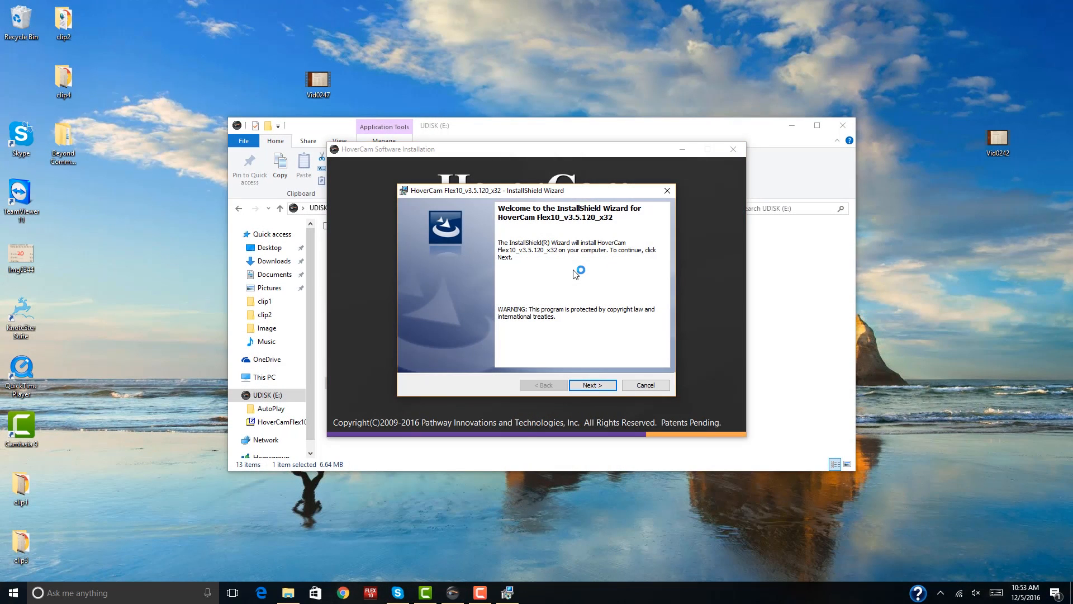
left_click(592, 384)
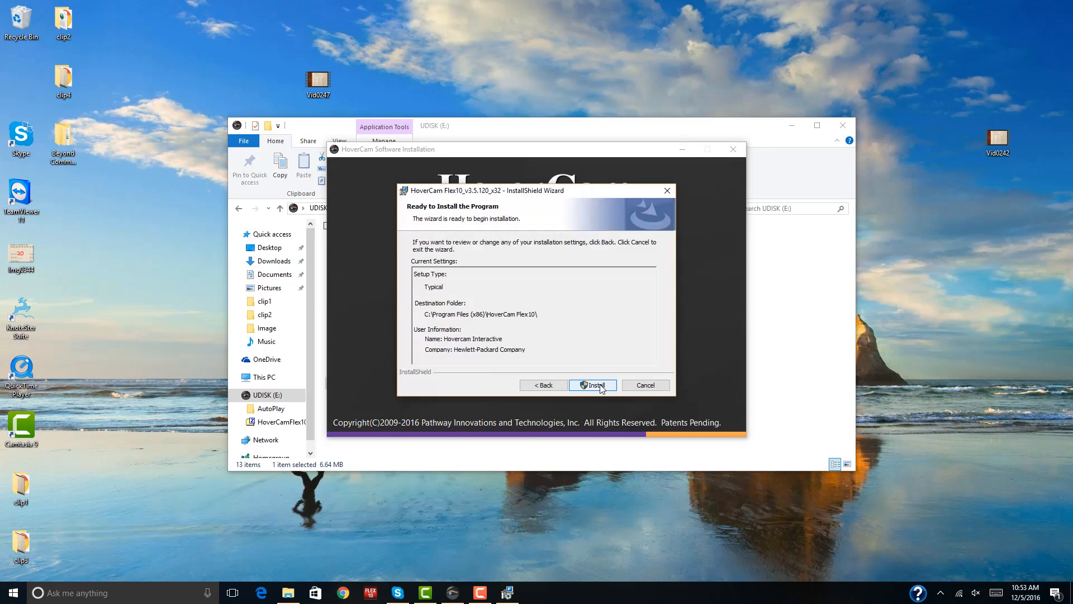
left_click(592, 385)
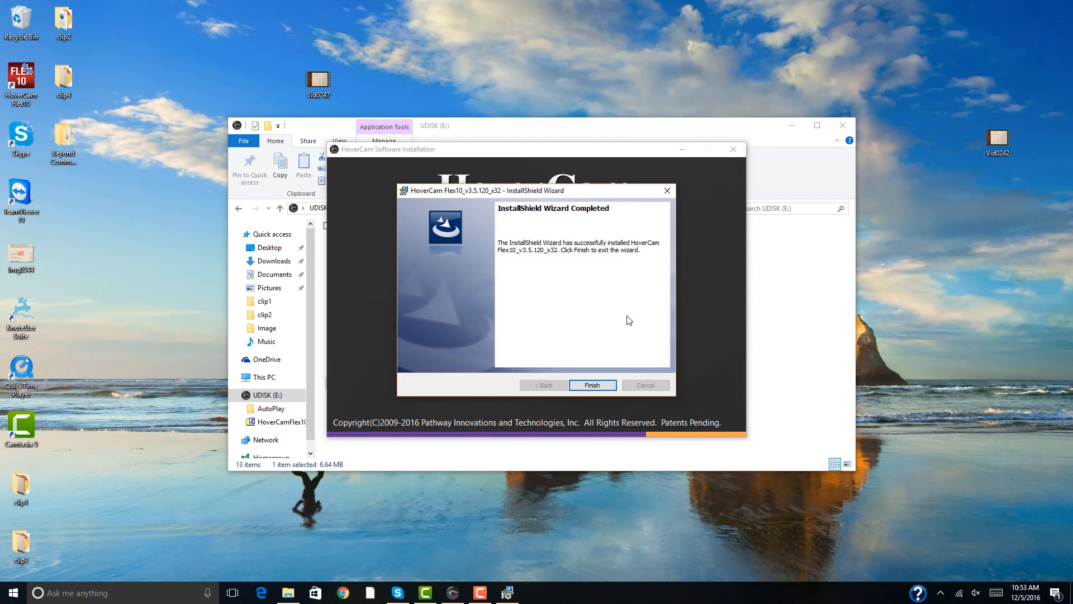
left_click(593, 385)
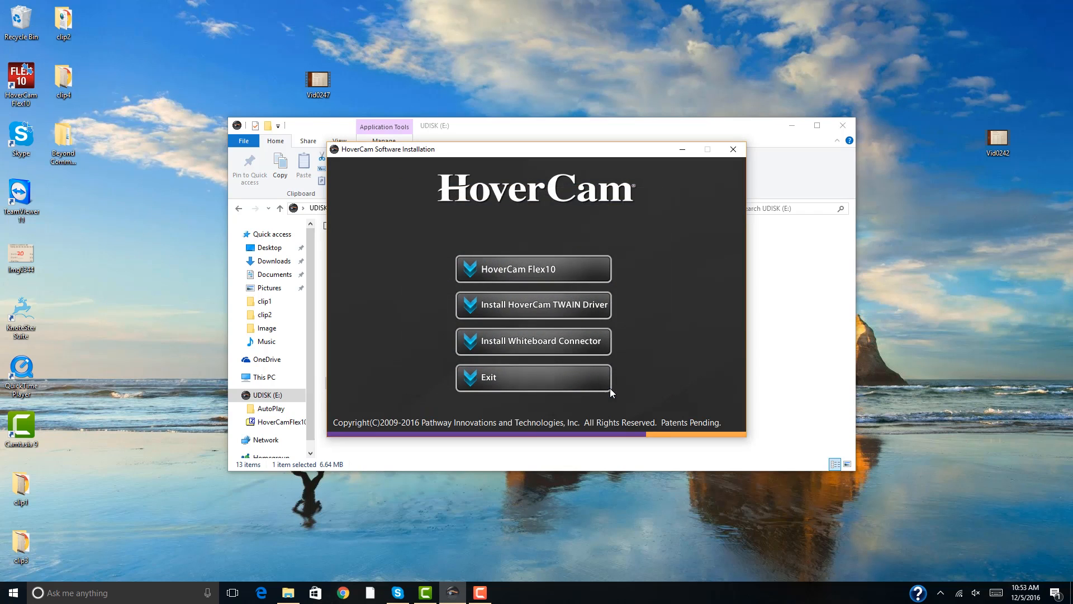
mouse_move(5, 73)
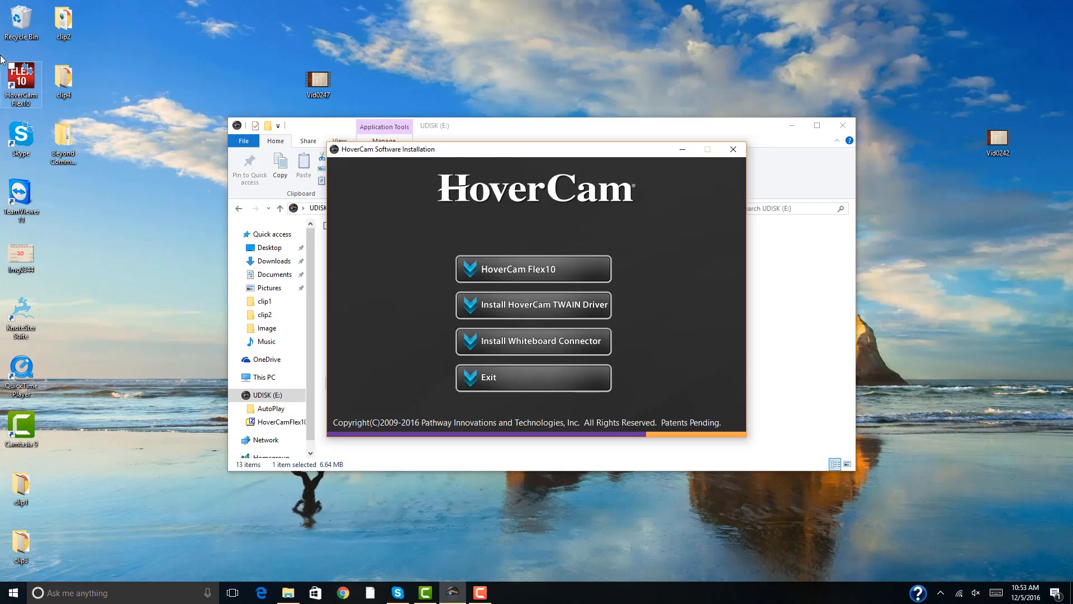
left_click(534, 269)
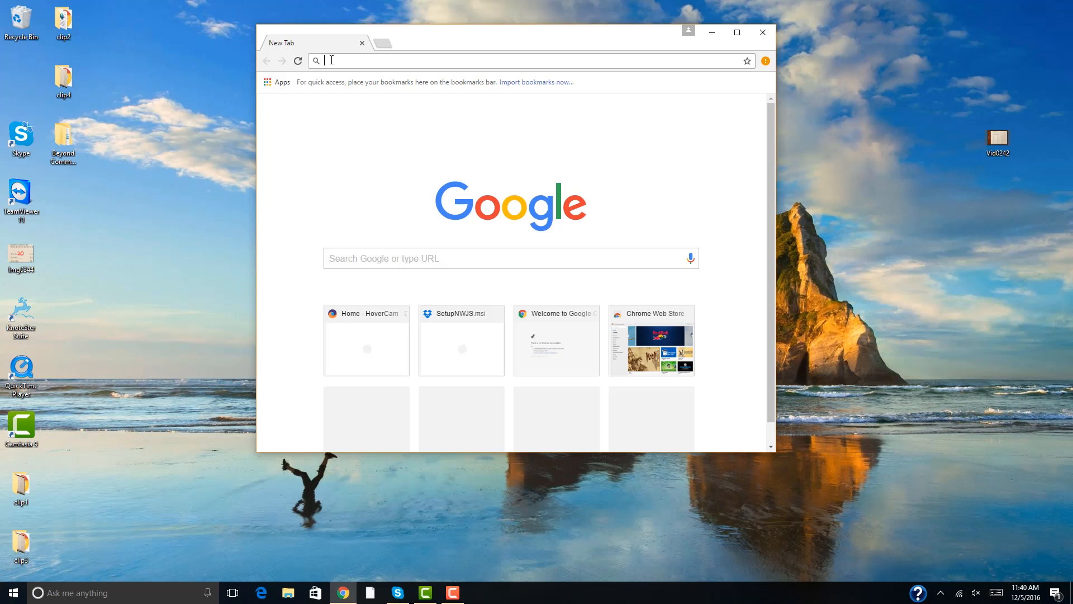
type("www.thehove")
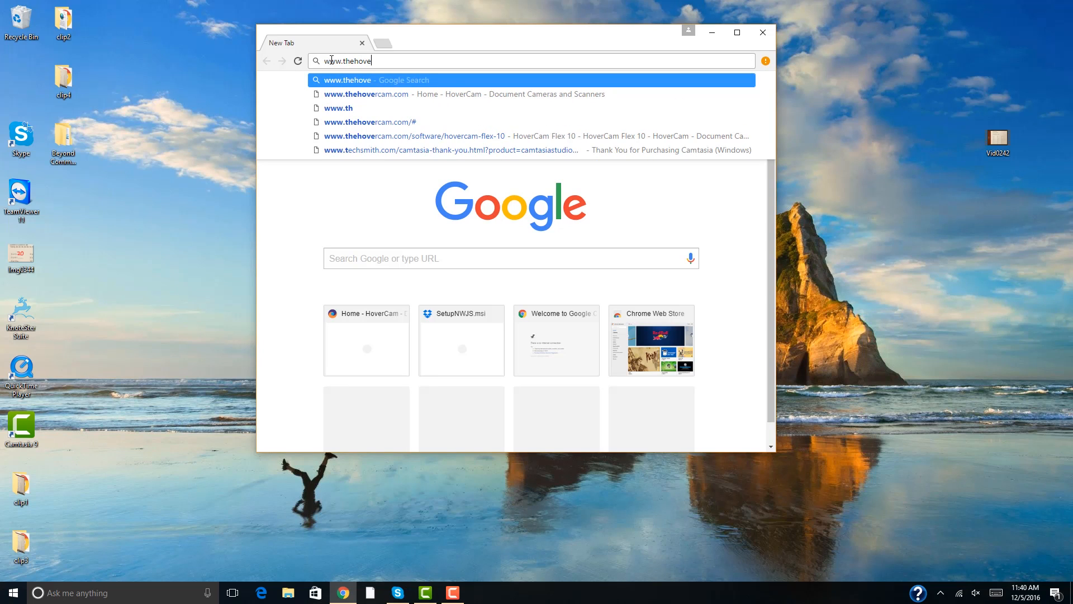
key("Enter")
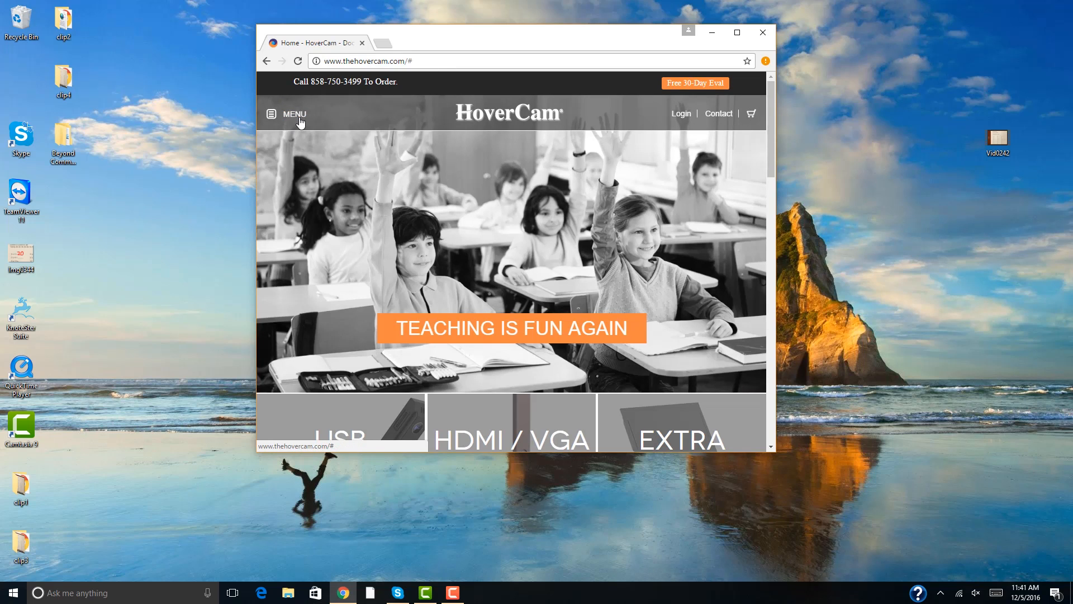
left_click(271, 114)
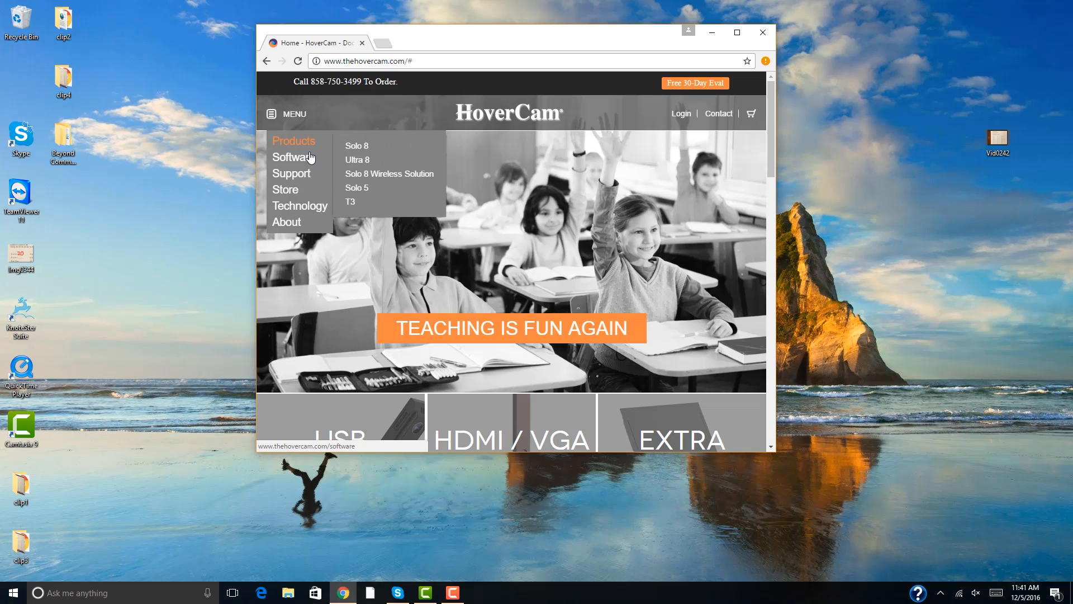
left_click(293, 157)
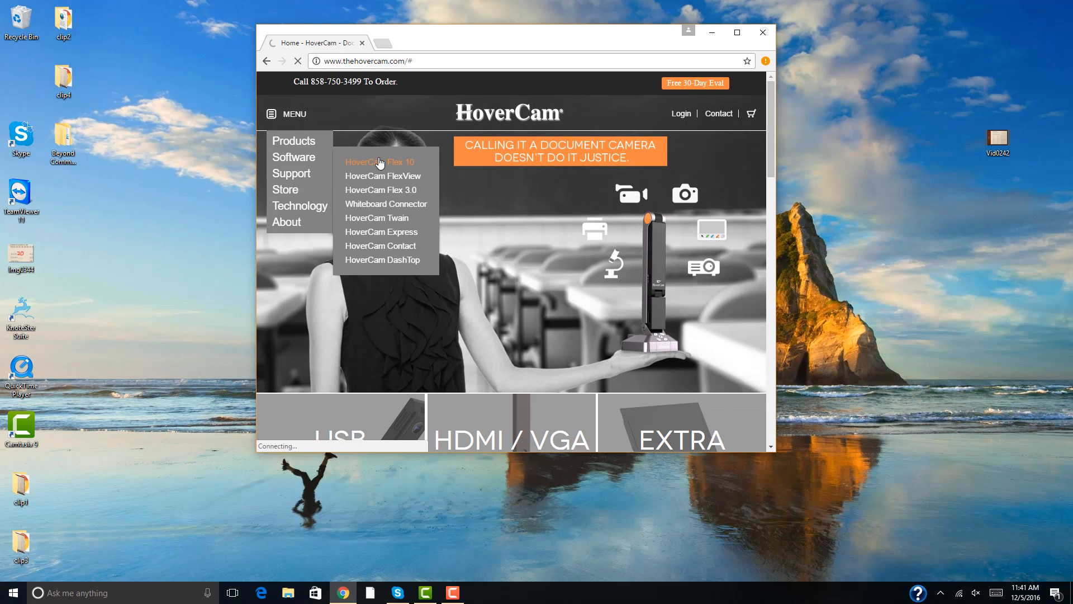
left_click(379, 161)
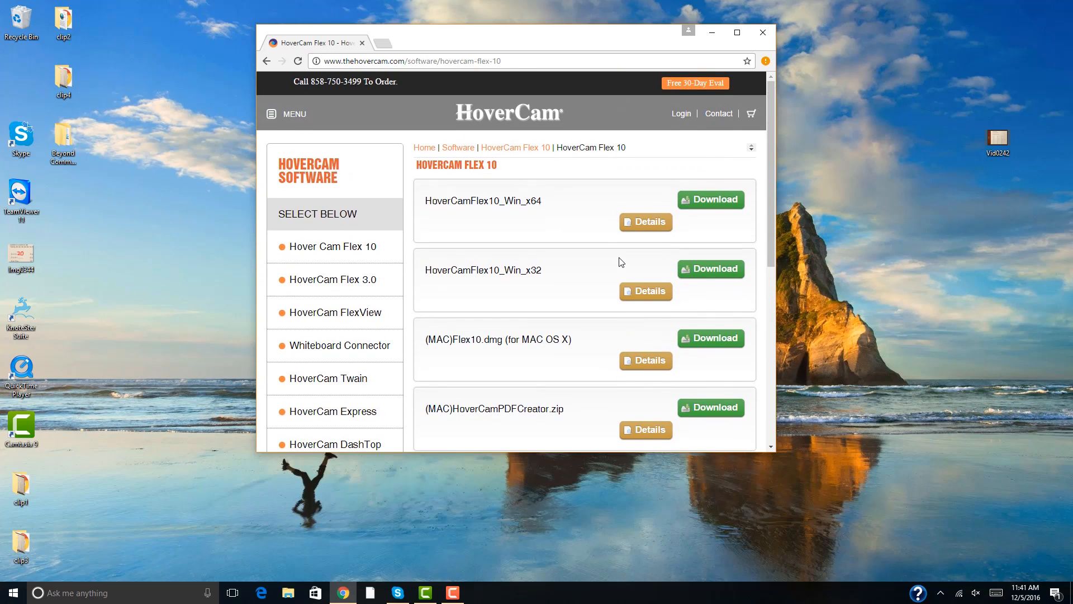
mouse_move(625, 275)
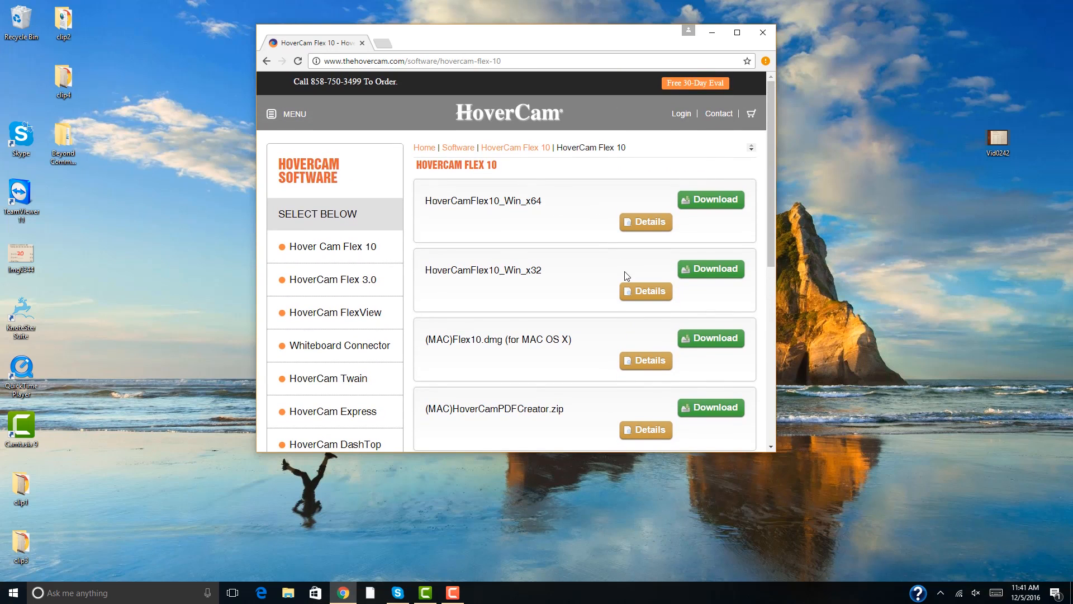
Step: Download HoverCamFlex10_Win_x64, accept the license agreement, and run the installer
left_click(711, 200)
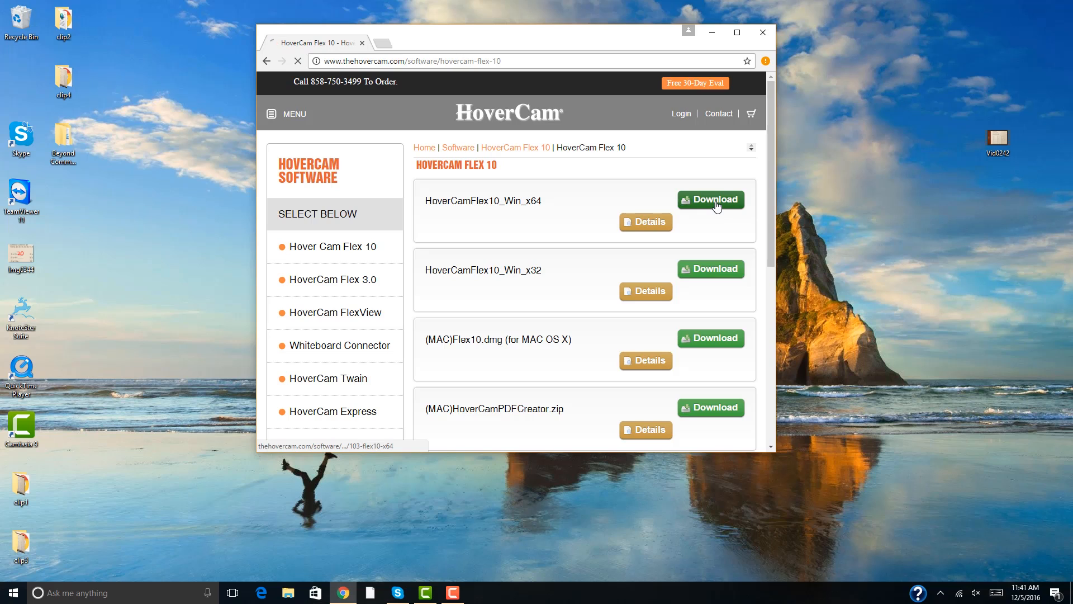
left_click(710, 199)
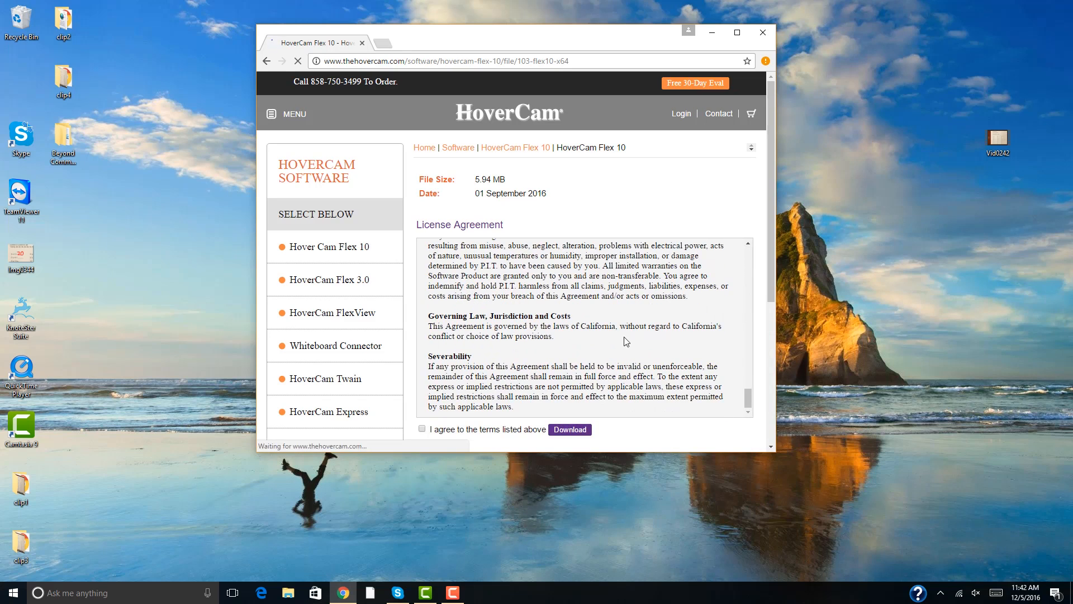
left_click(569, 429)
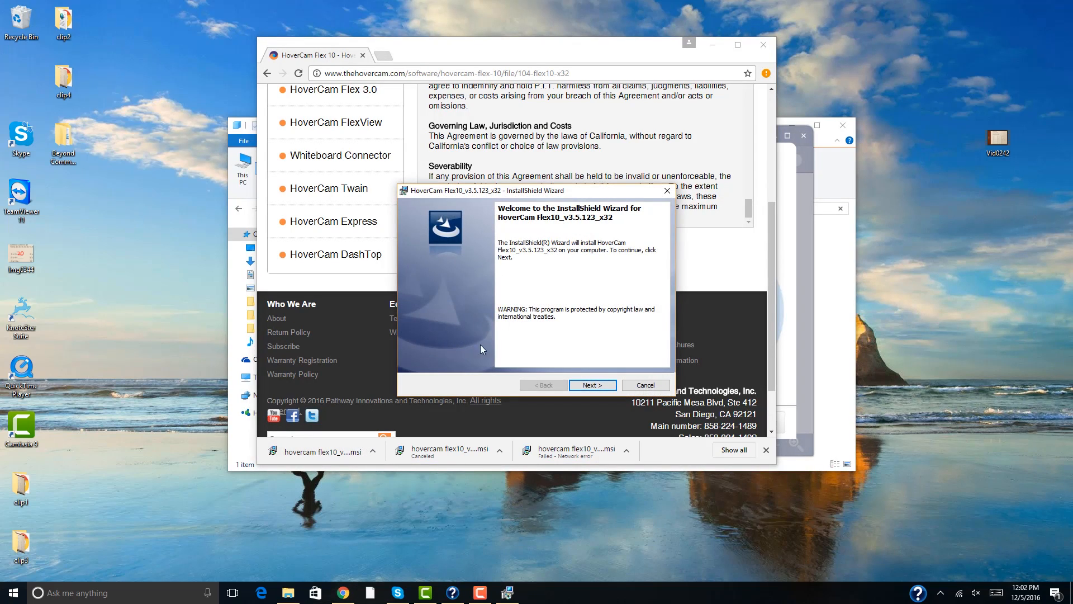
Step: Complete the Flex10 v3.5.123 InstallShield wizard and launch HoverCam Flex 10
left_click(592, 385)
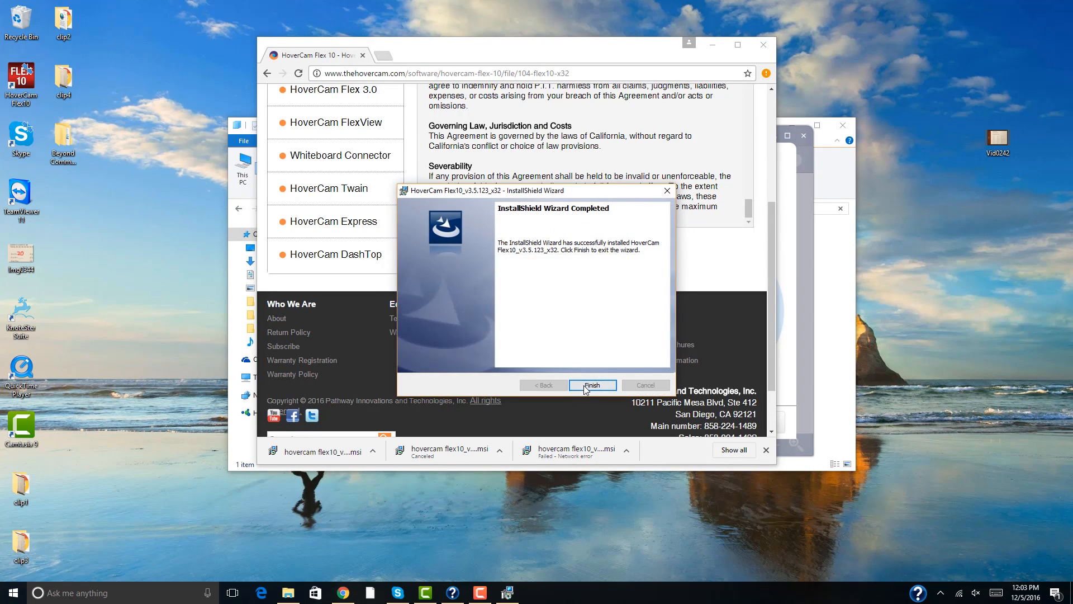
left_click(593, 385)
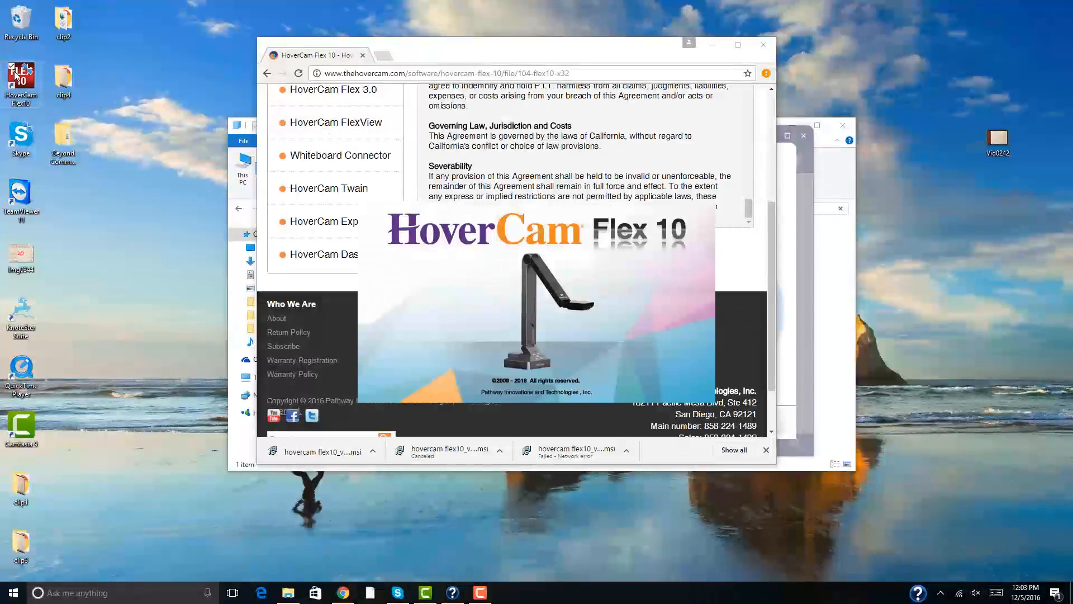